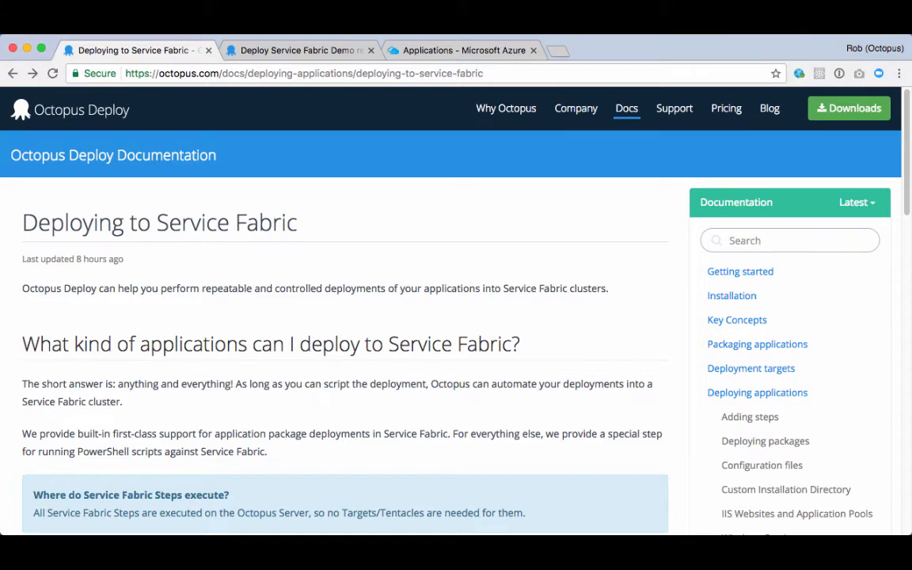
mouse_move(138, 97)
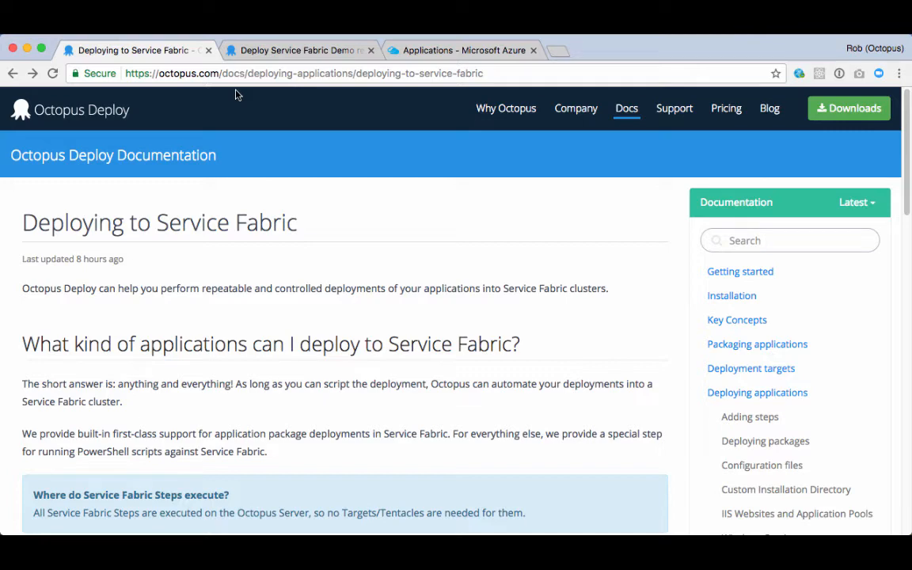
- Finish reading the Service Fabric docs and switch to the Octopus Deploy dashboard
scroll(down, 3)
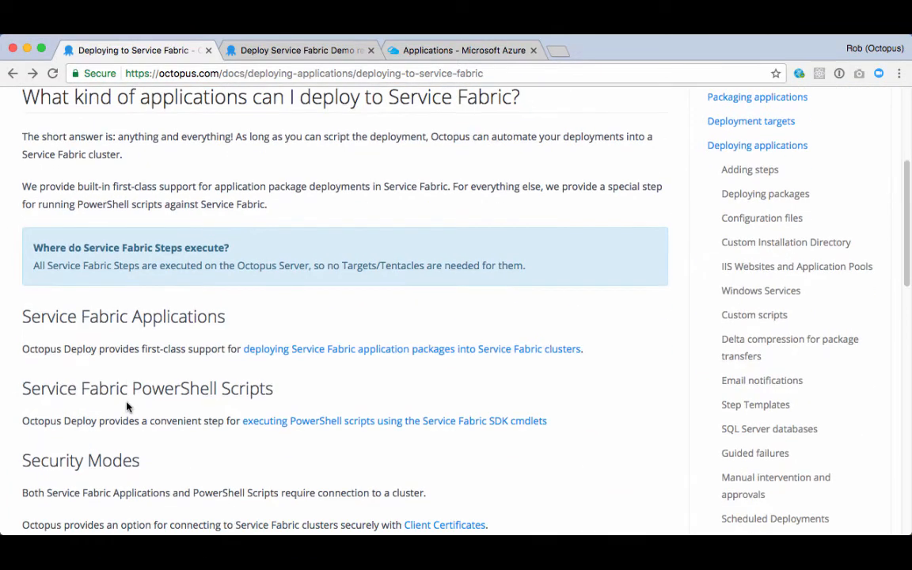
scroll(down, 3)
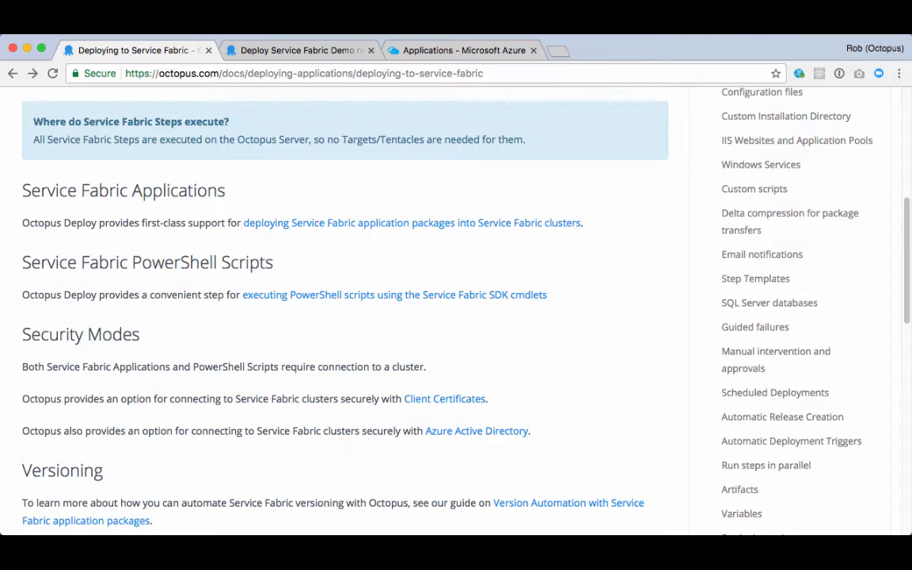
click(299, 50)
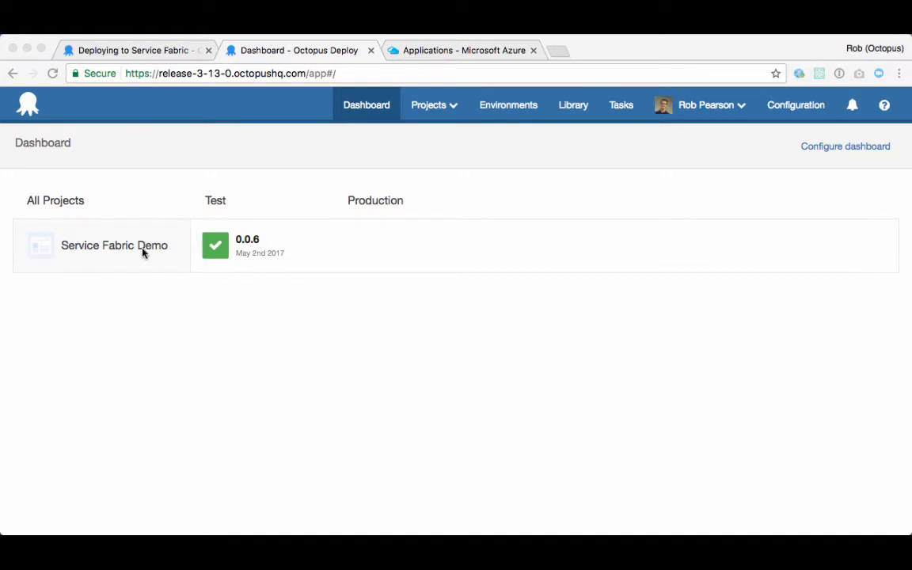
mouse_move(125, 327)
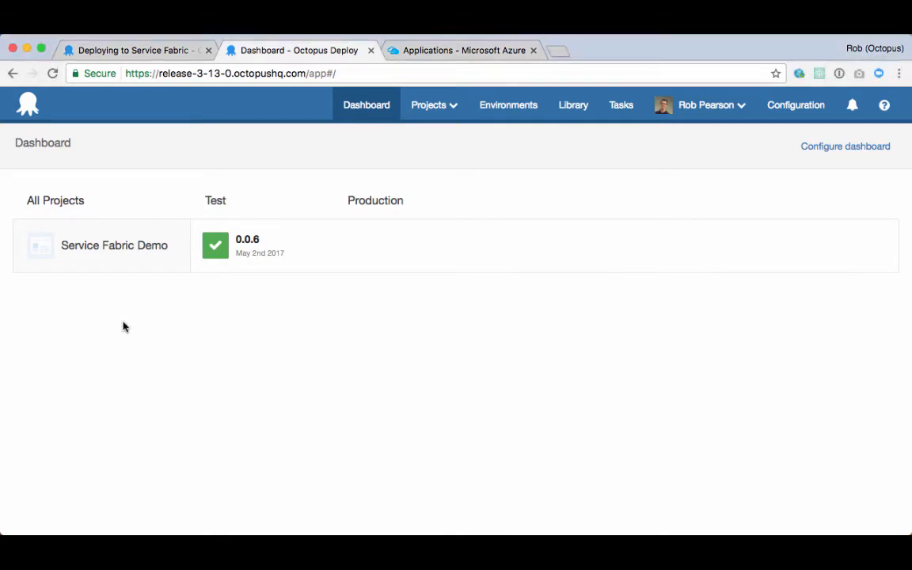
- Go into the Service Fabric Demo project and view its deployment Process
click(114, 245)
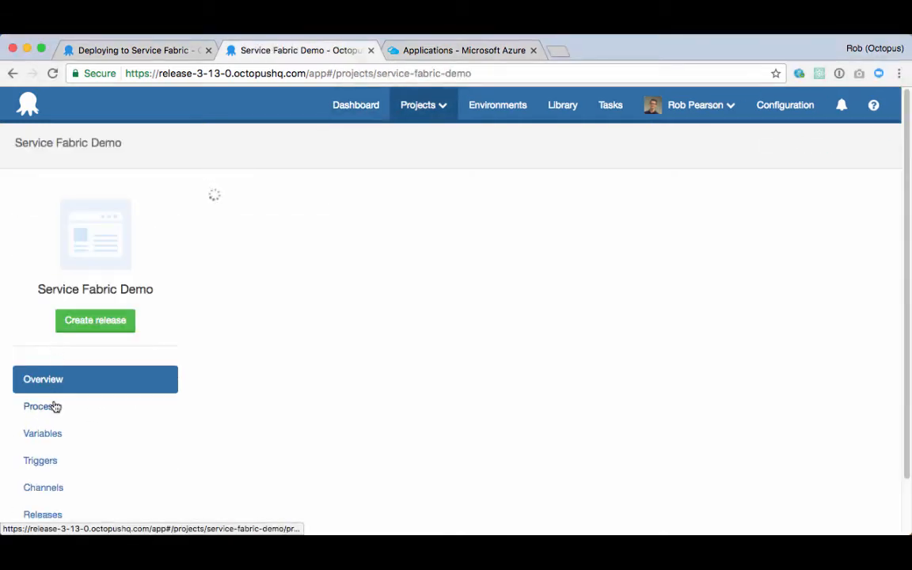
click(39, 406)
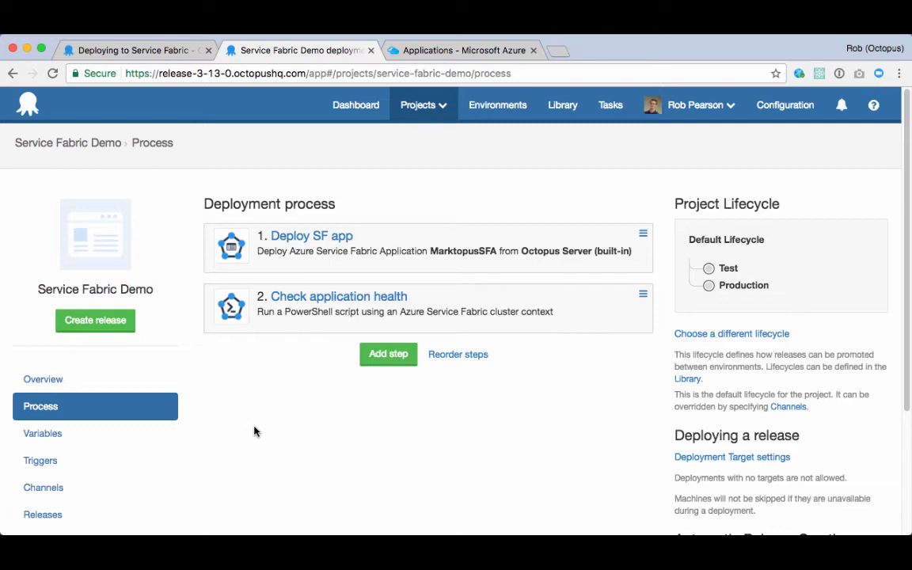
- Begin adding a step and browse to the Run a Service Fabric SDK PowerShell Script template
click(388, 354)
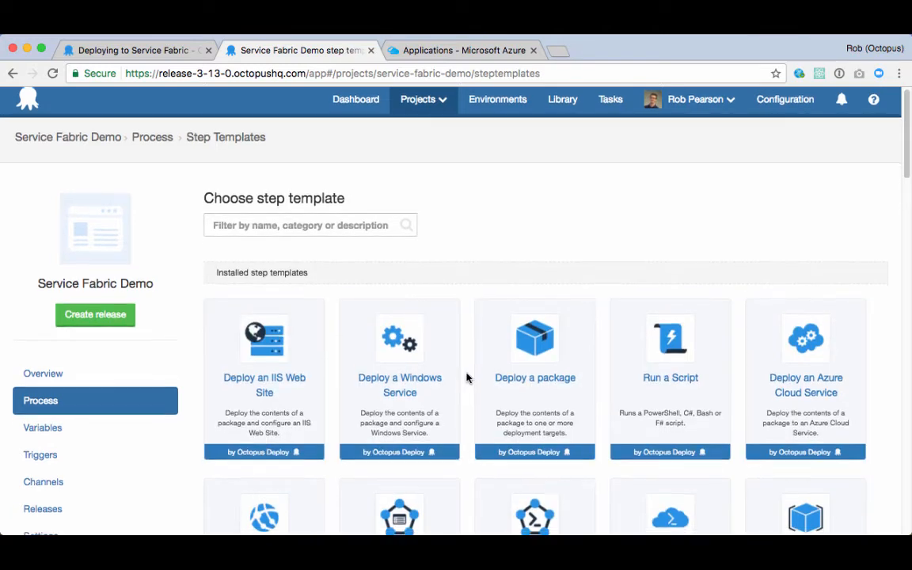
scroll(down, 3)
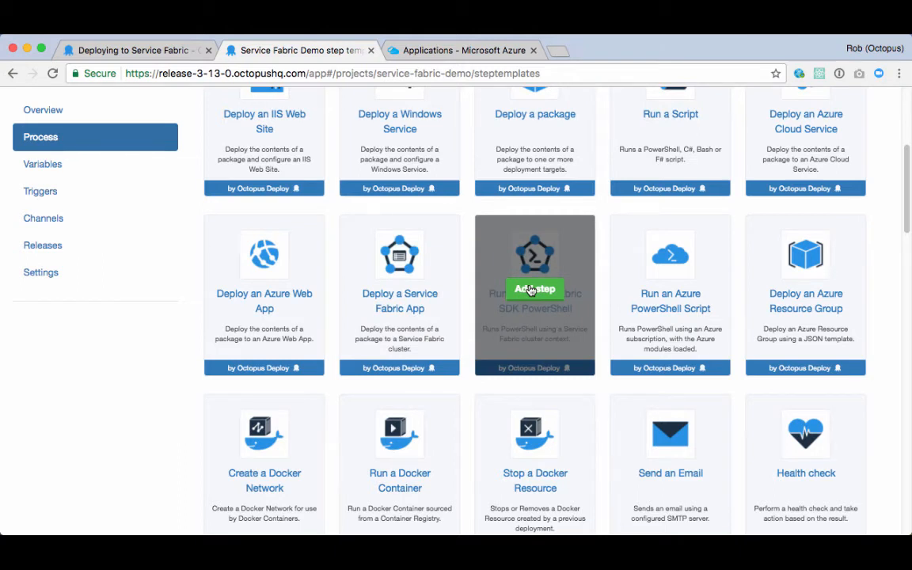
mouse_move(400, 294)
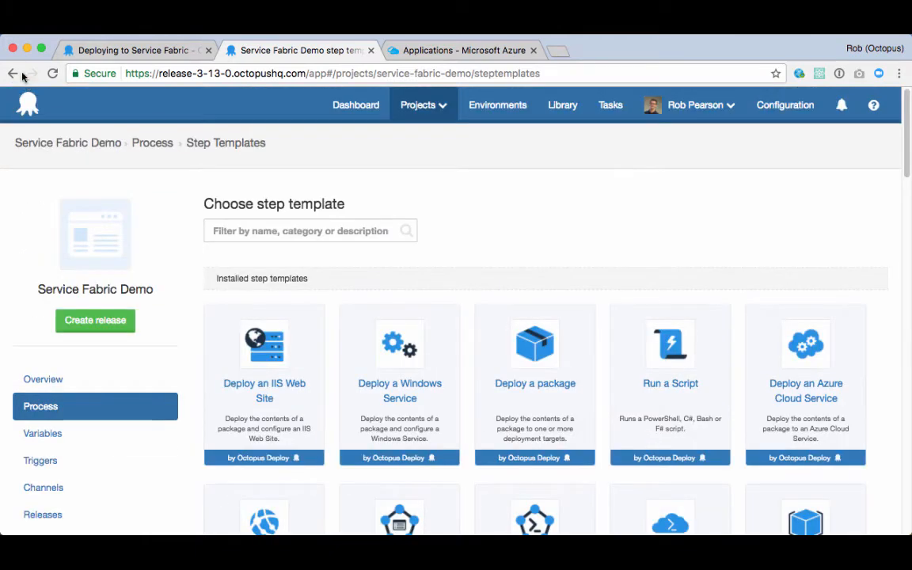
- Return to the process and review the Deploy SF app step's package, cluster and deployment settings
click(12, 73)
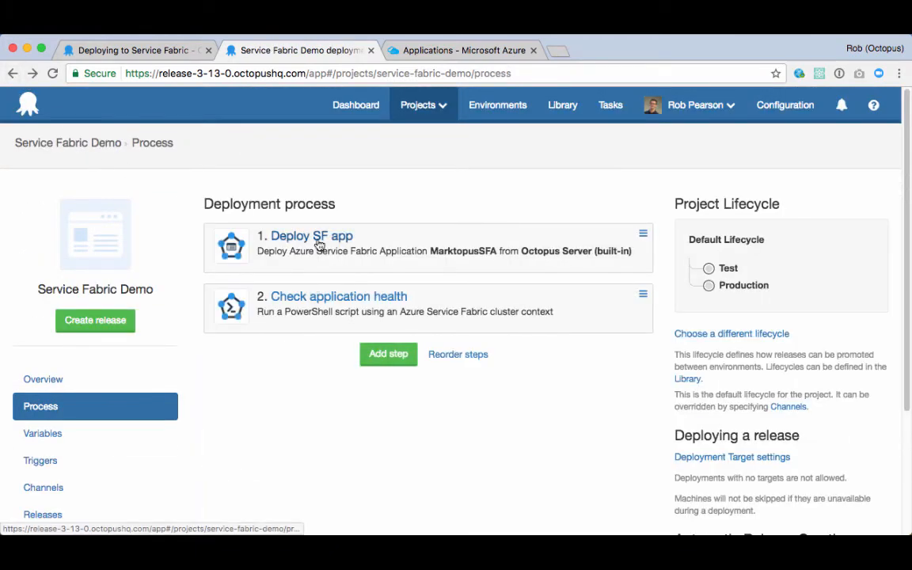
click(311, 235)
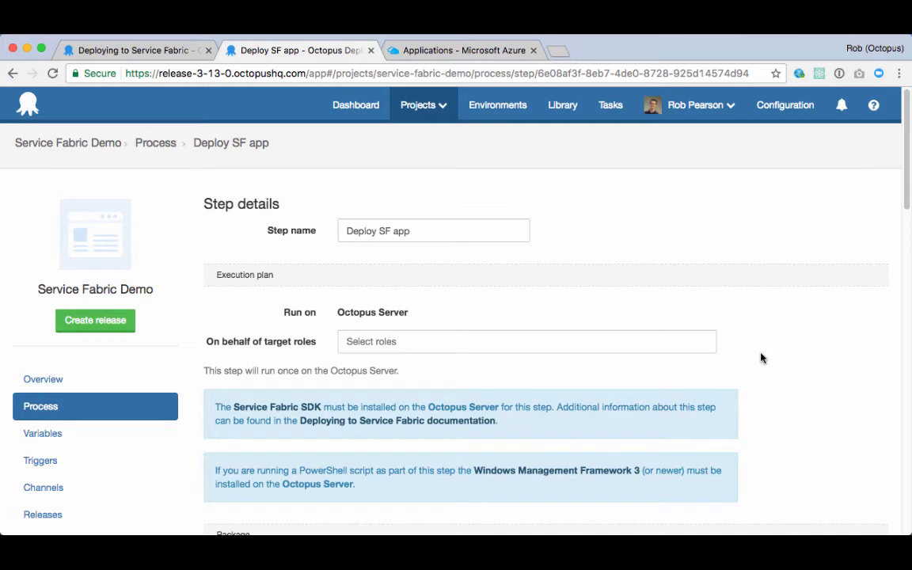
mouse_move(412, 380)
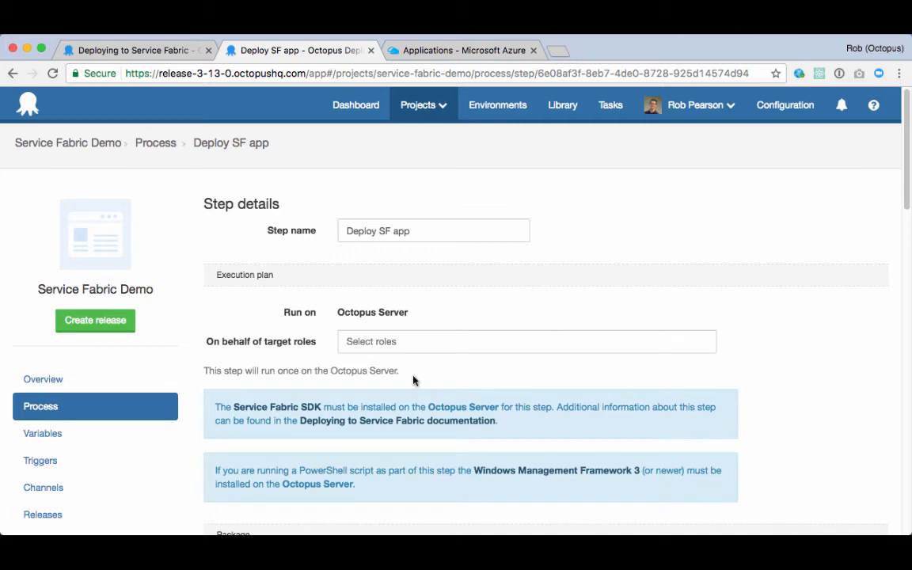
scroll(down, 3)
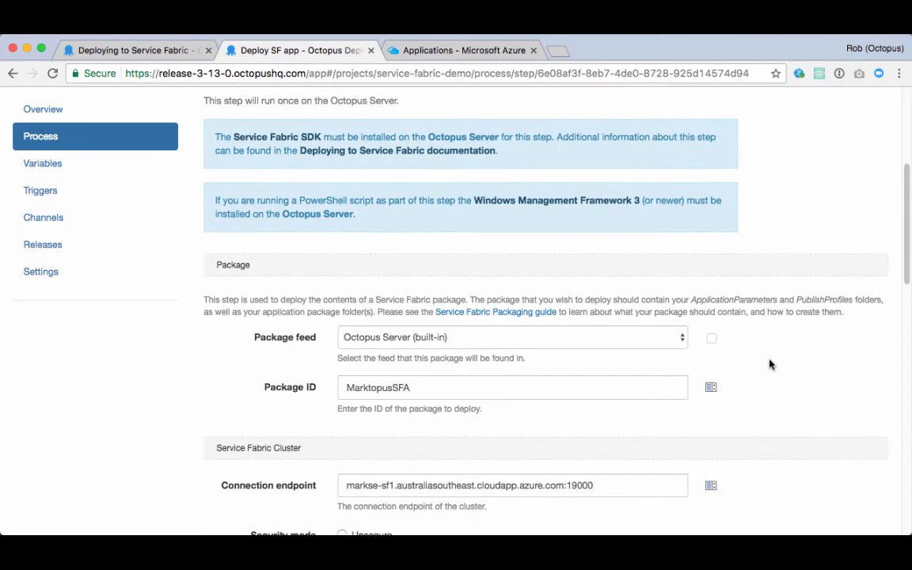
scroll(down, 3)
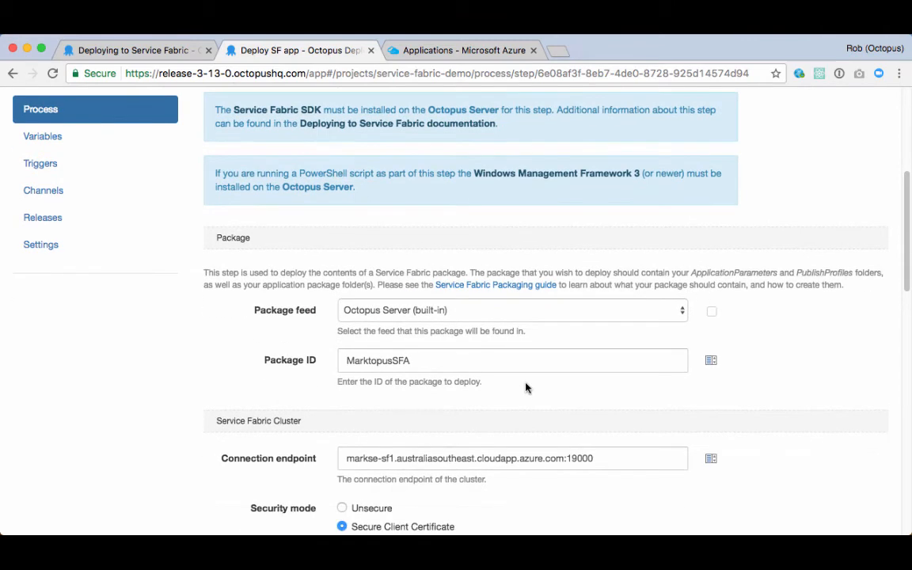
scroll(down, 3)
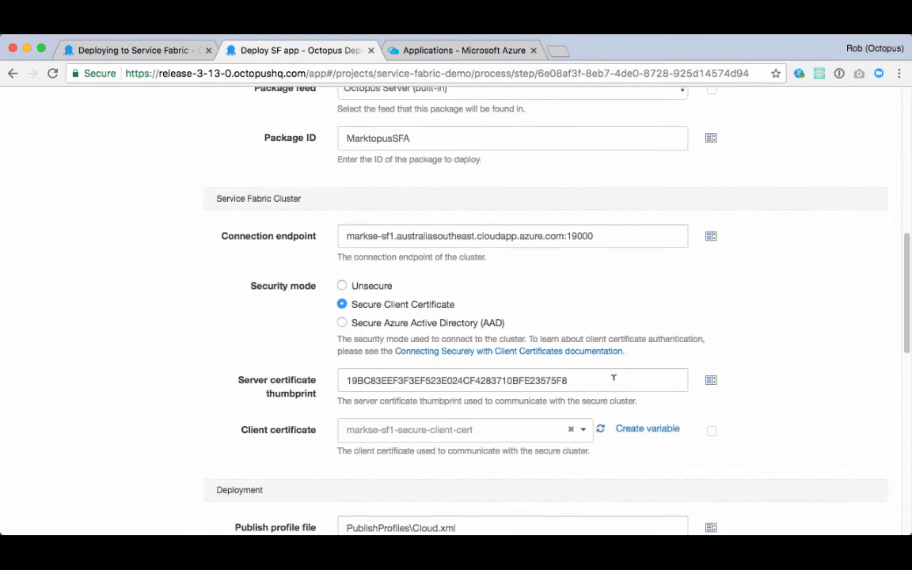
scroll(down, 3)
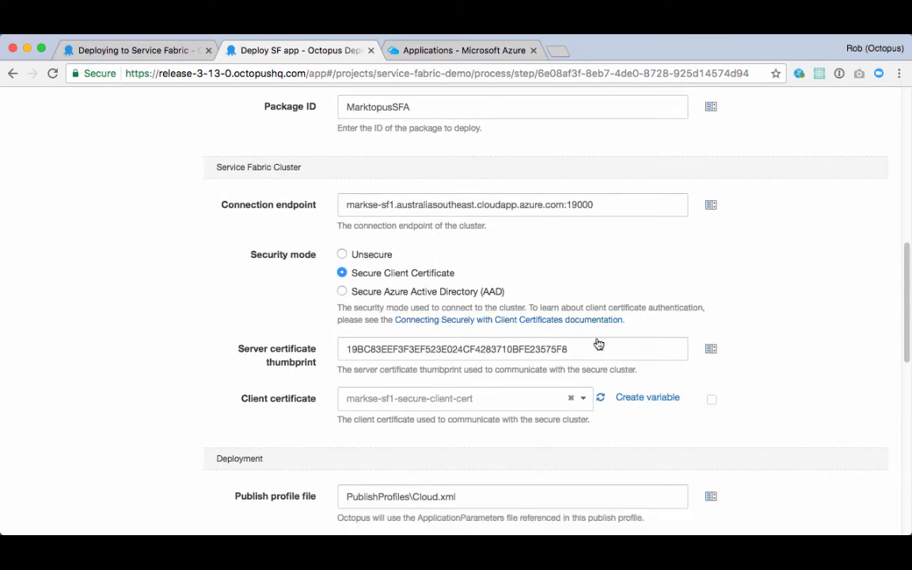
scroll(down, 3)
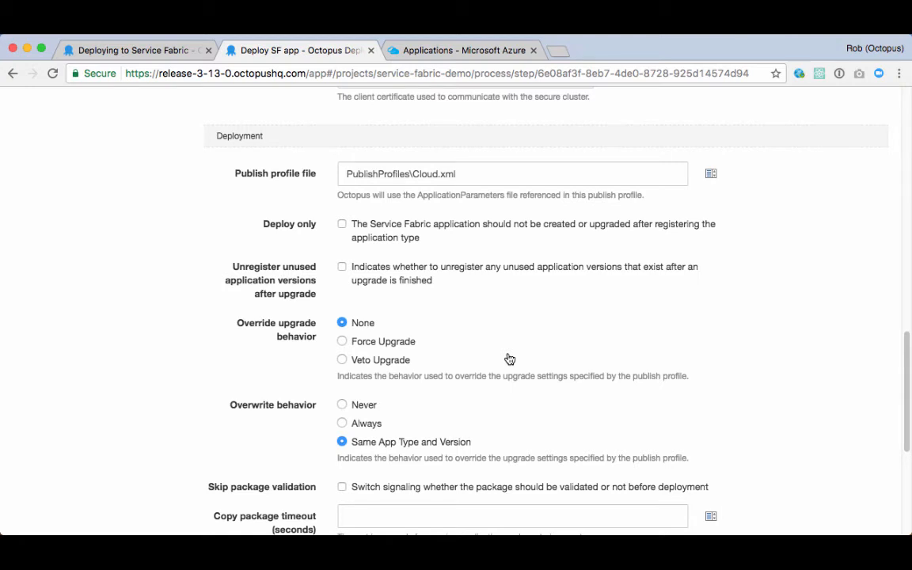
mouse_move(356, 345)
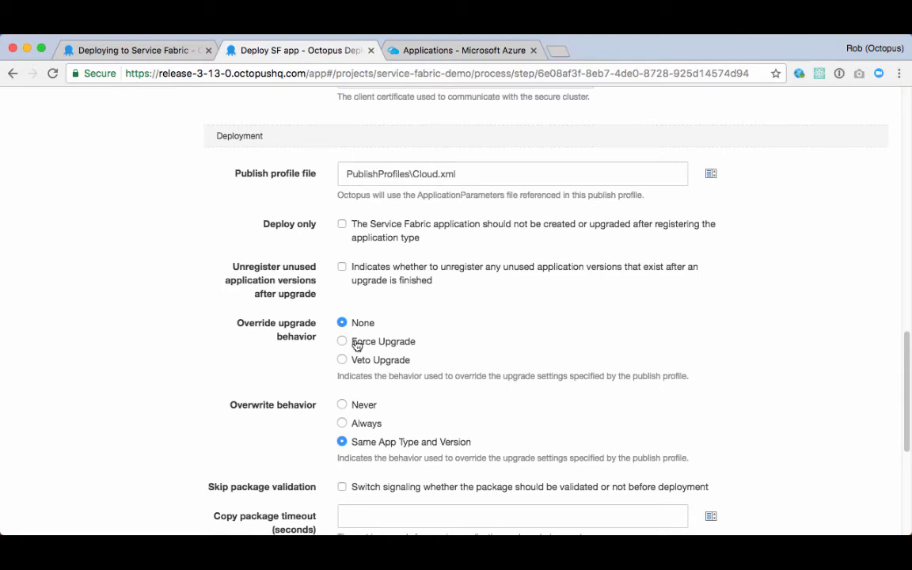
scroll(down, 3)
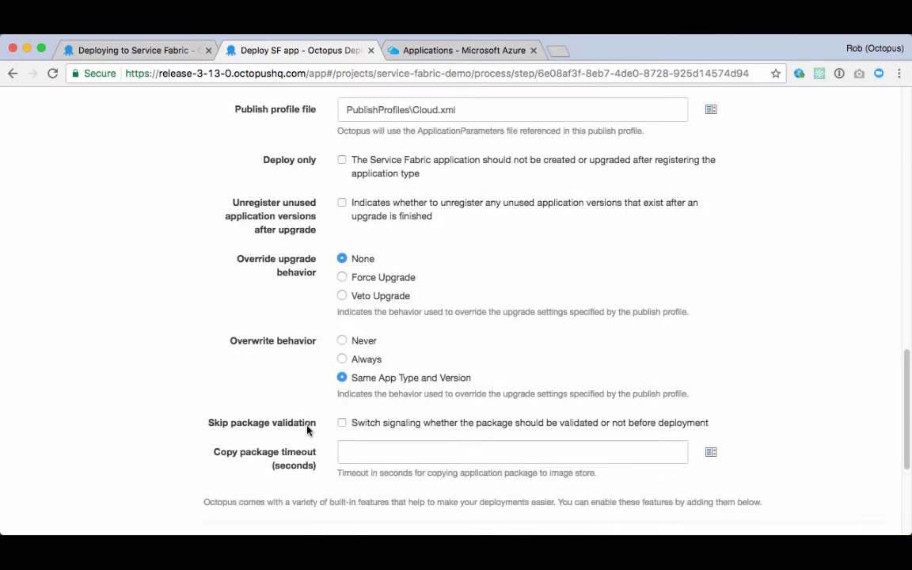
scroll(down, 3)
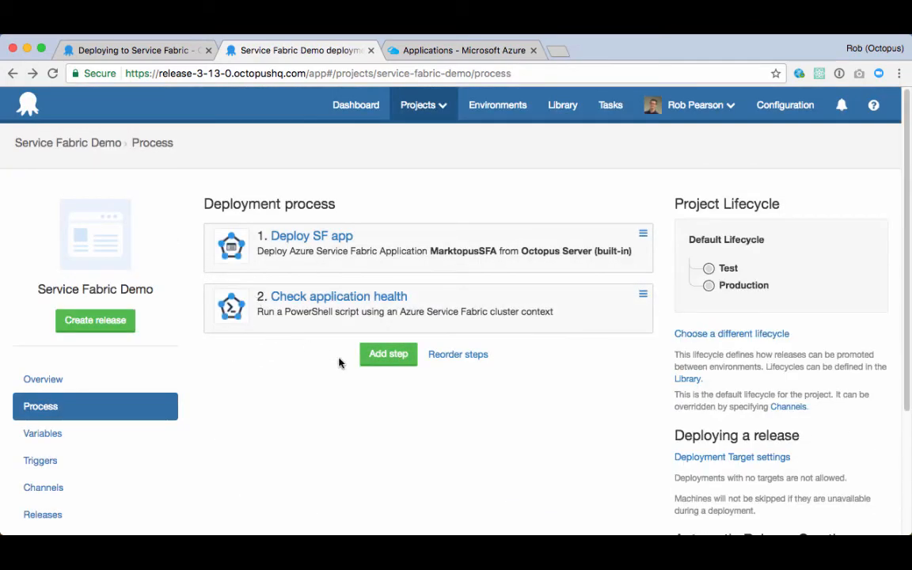
- Review the Check application health step's cluster settings and PowerShell script, then start a new release
click(311, 235)
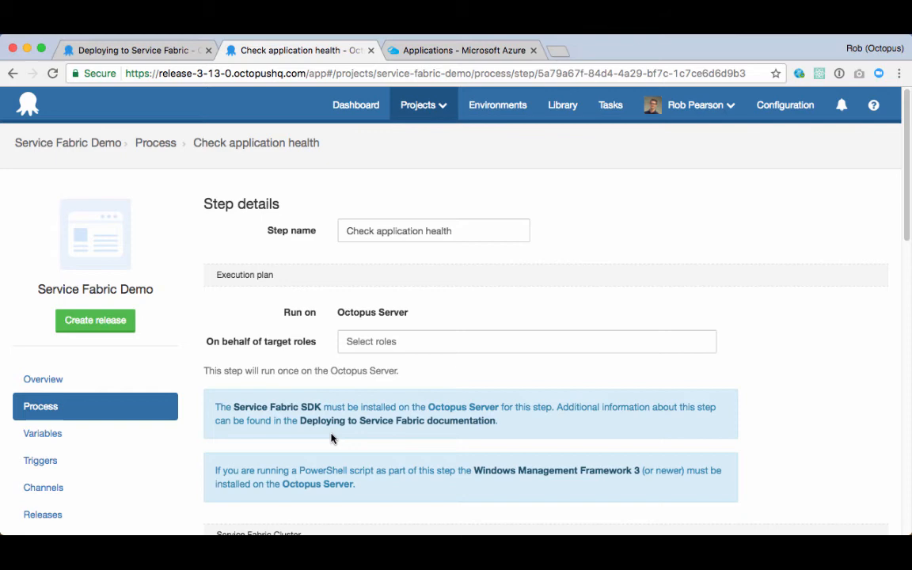
scroll(down, 3)
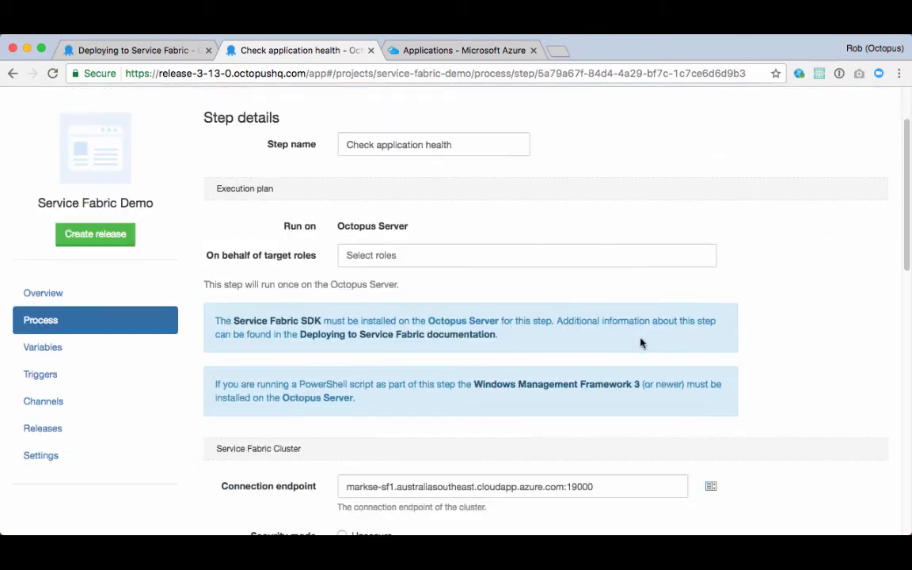
scroll(down, 3)
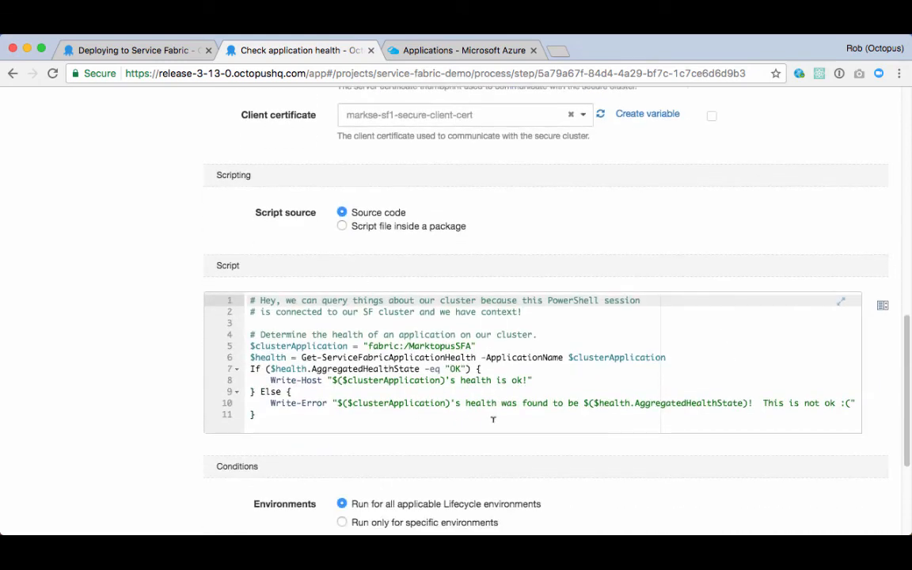
click(95, 322)
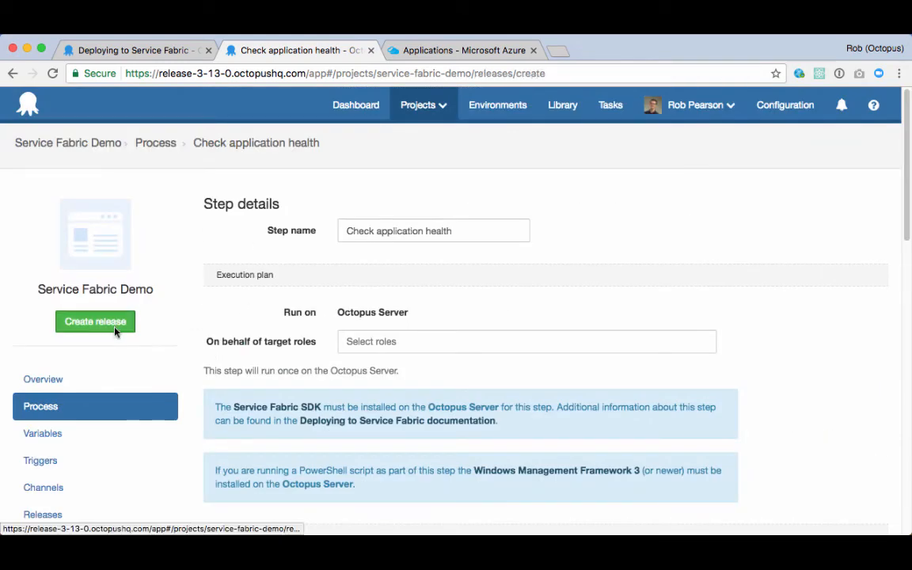
- Save release 0.0.7 with release notes "Demo release!"
click(95, 321)
text(Test)
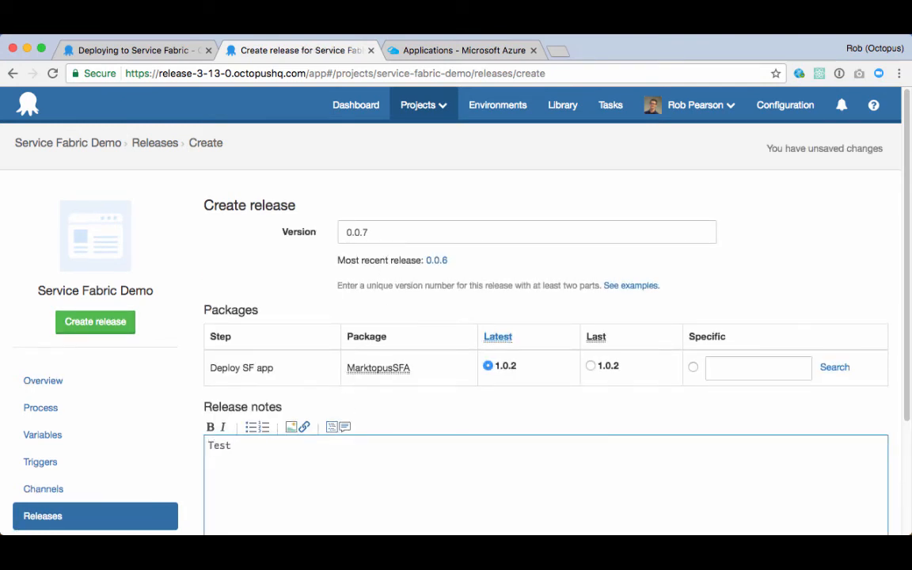
text(Dem)
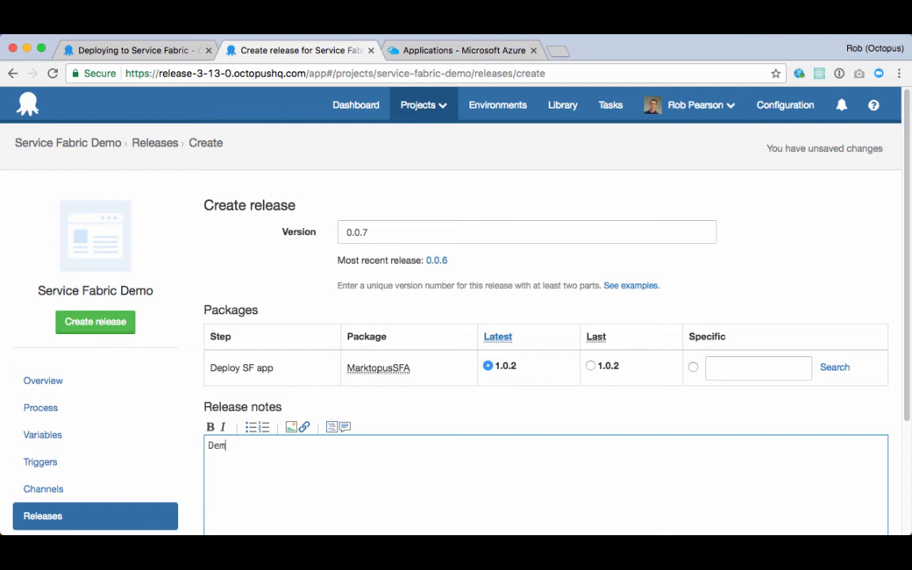
text(o release!)
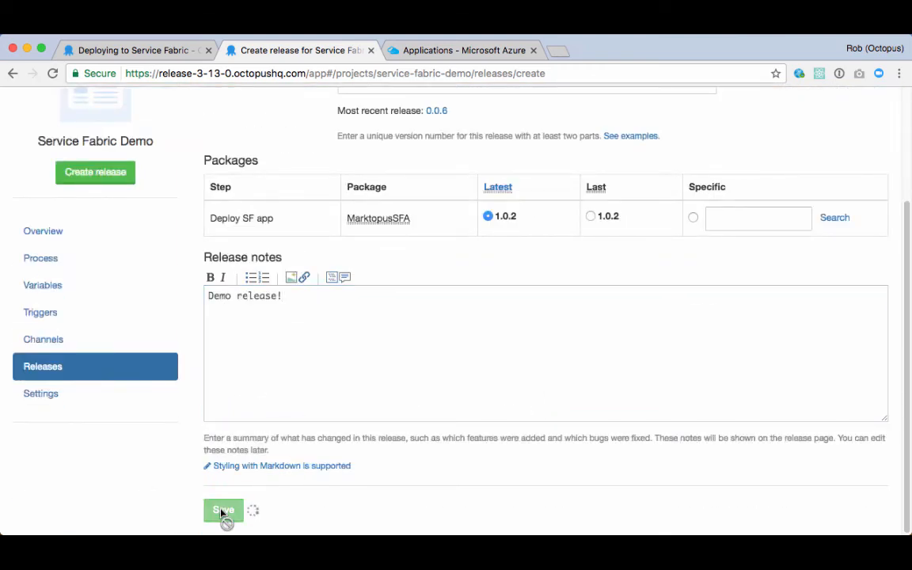
click(223, 509)
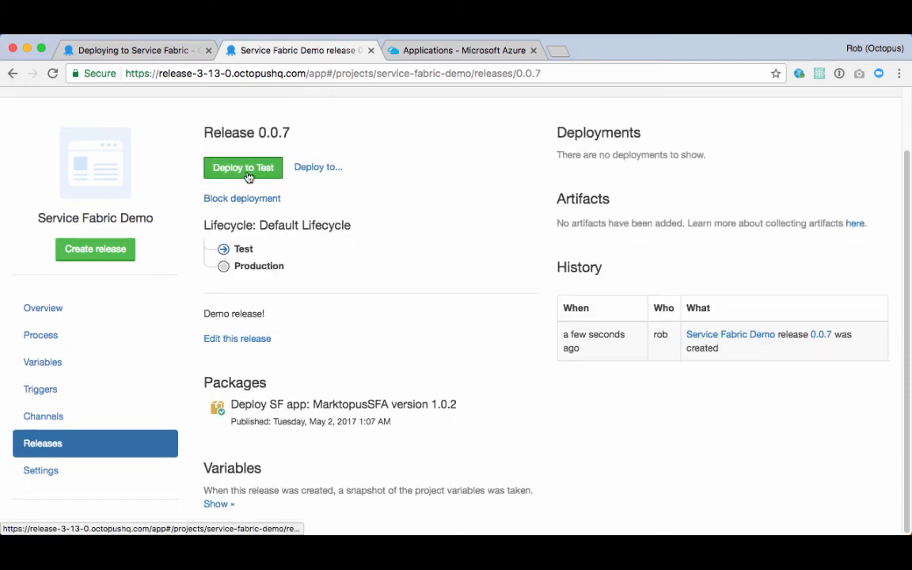
- Deploy release 0.0.7 to the Test environment and let both steps complete
click(243, 167)
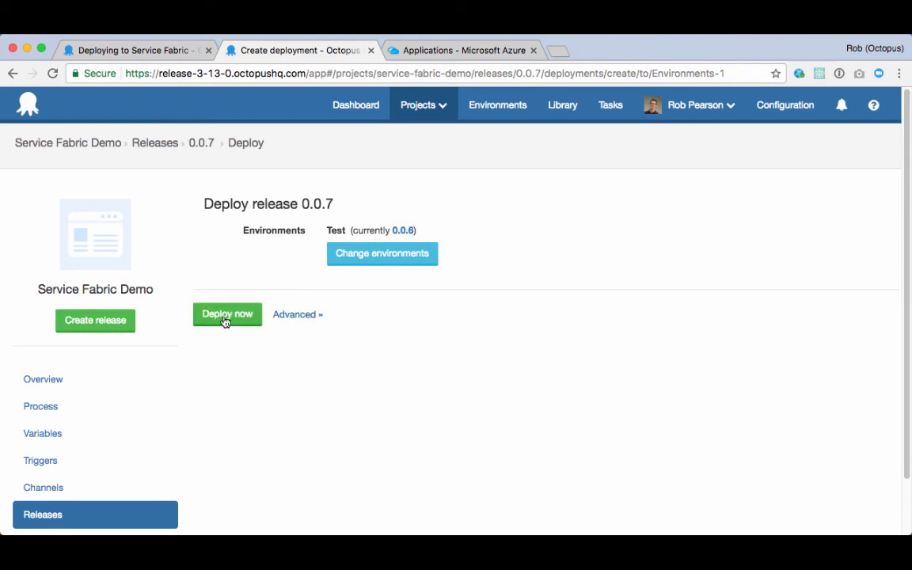
click(227, 314)
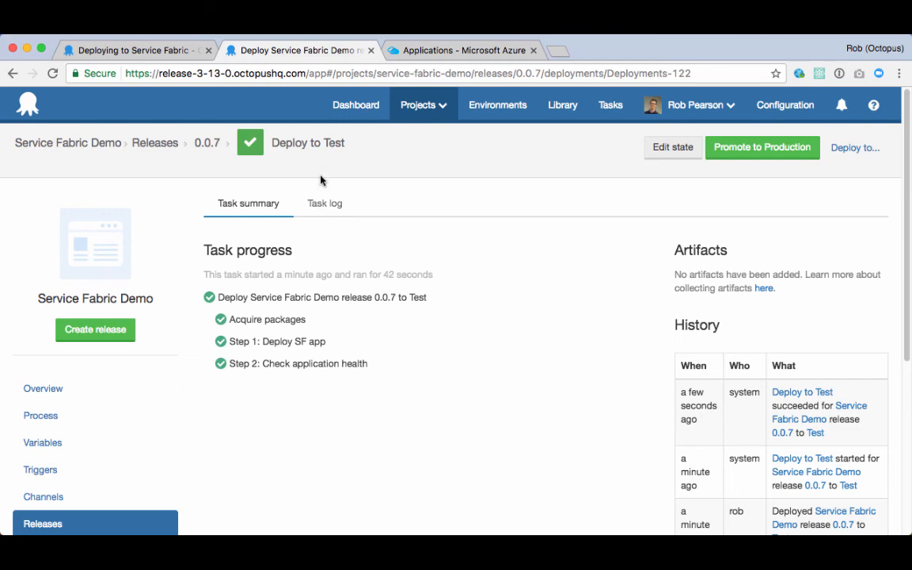
- View the task log down to Step 2 reporting fabric:/MarktopusSFA health is ok
click(324, 202)
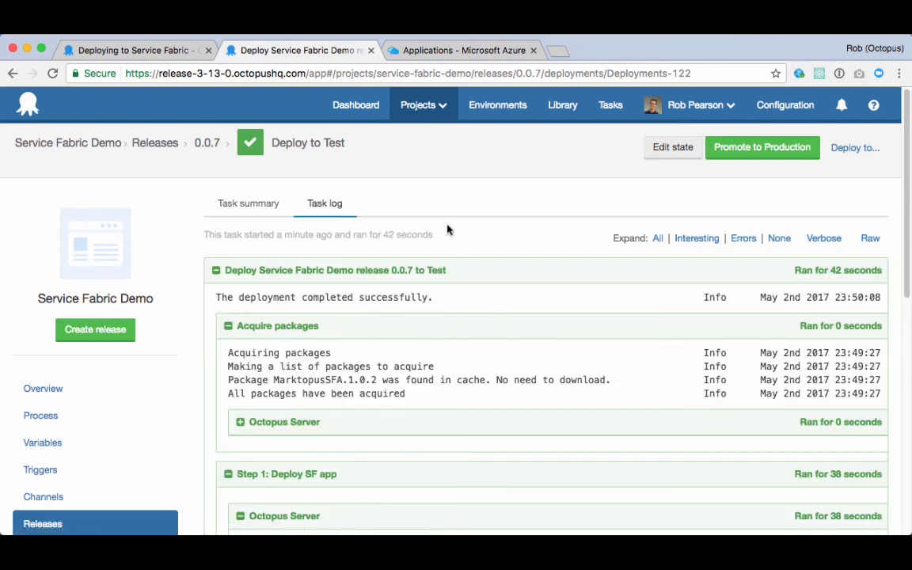
scroll(down, 3)
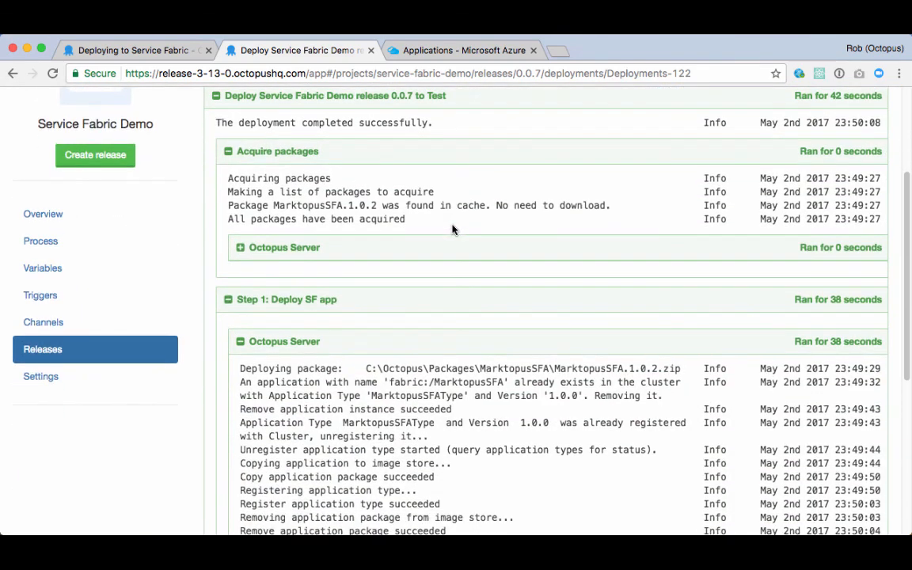
scroll(down, 3)
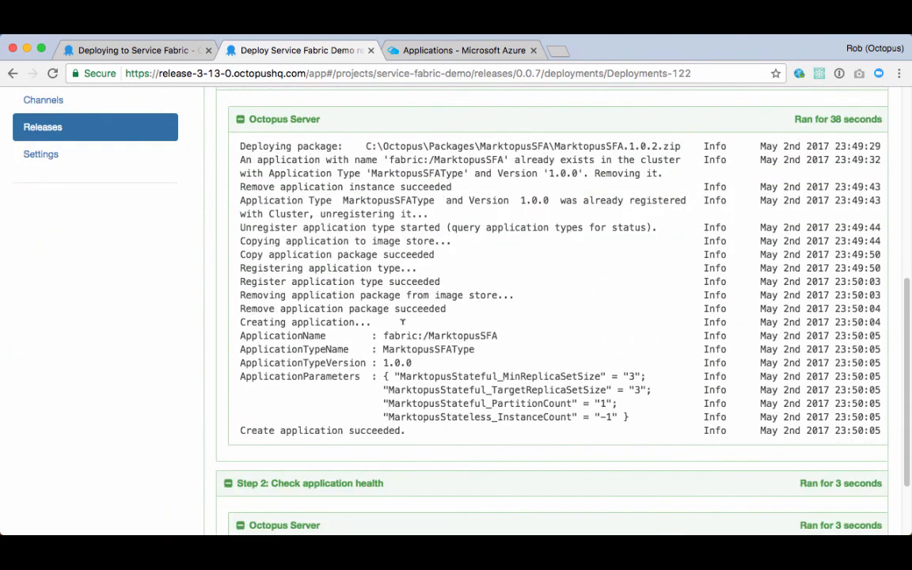
scroll(down, 3)
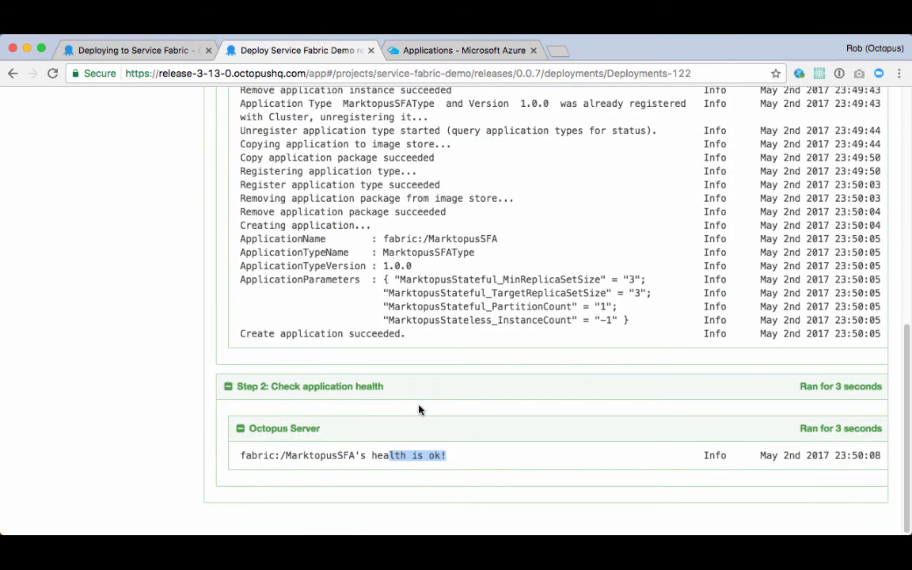
mouse_move(447, 459)
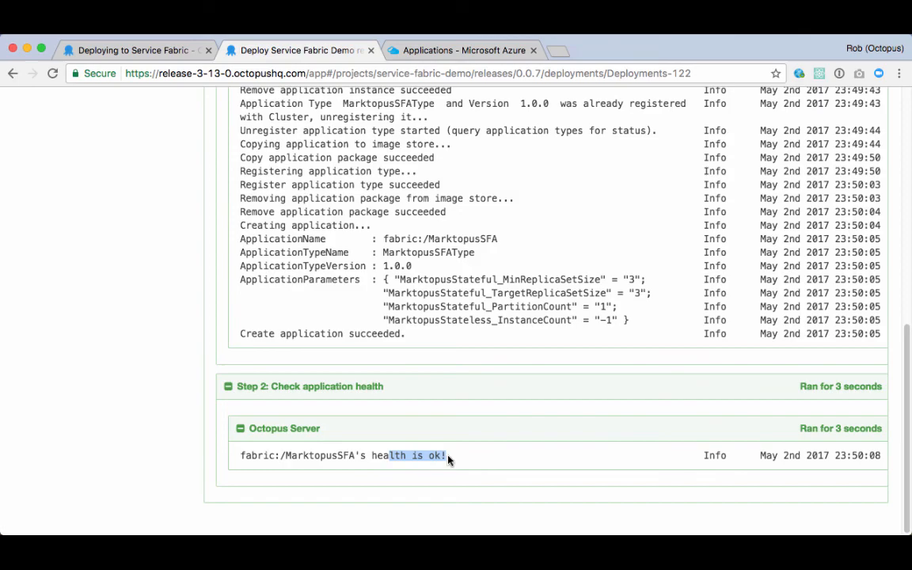